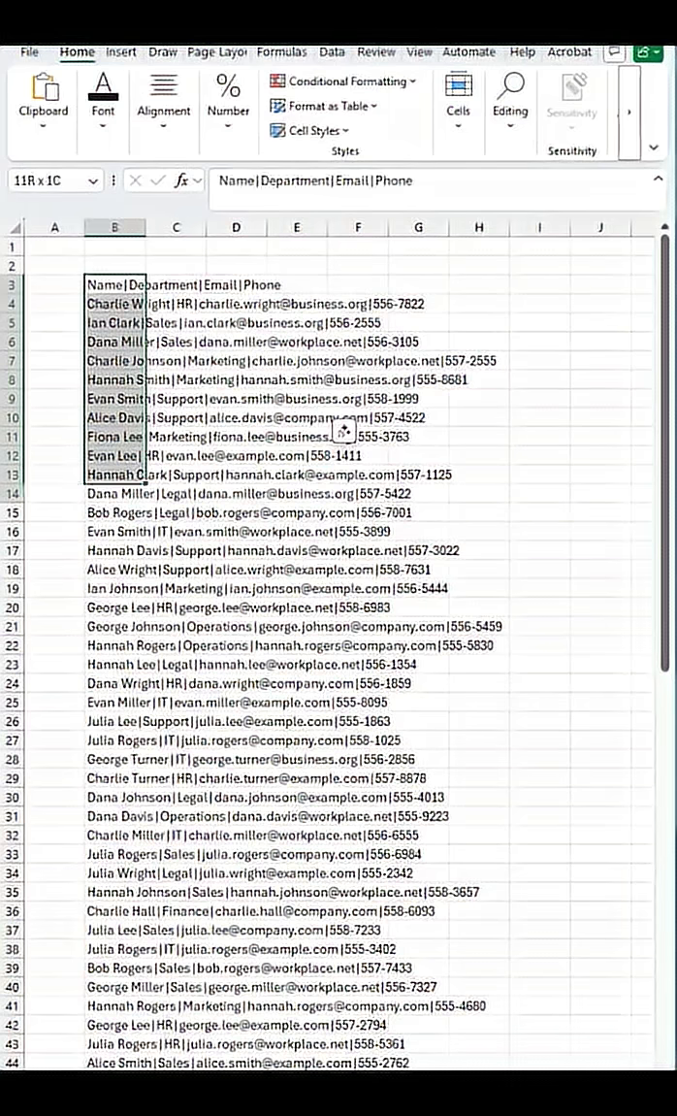
- Select the contact text in column B and bring up the Data Tools options
scroll(down, 3)
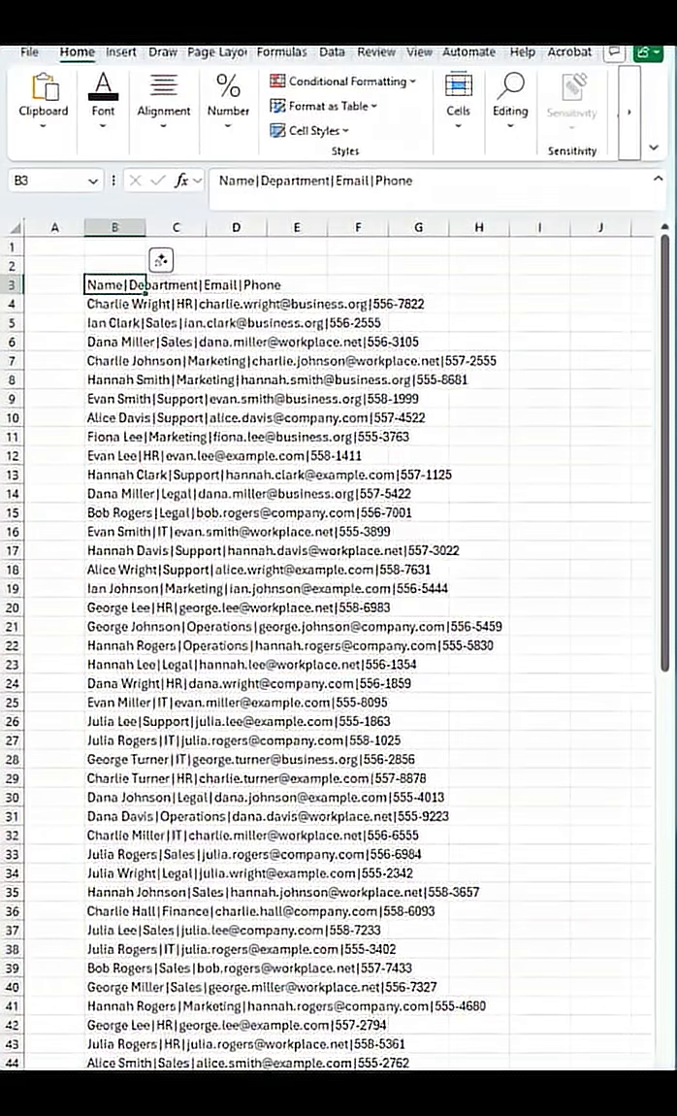
drag(114, 285, 237, 284)
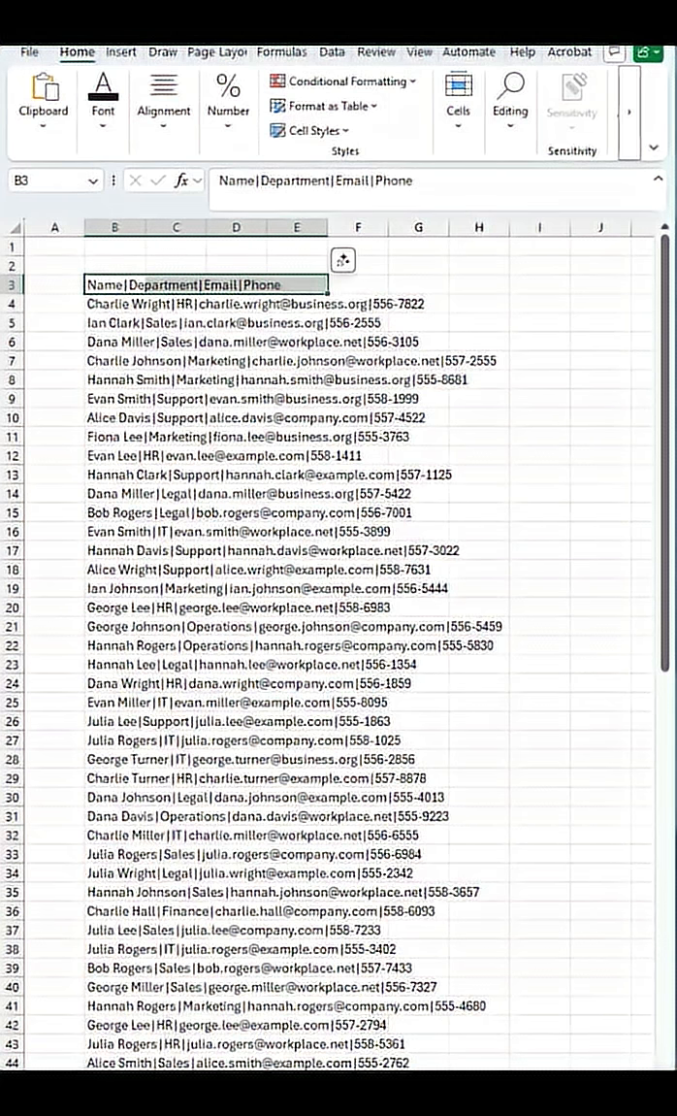
click(295, 284)
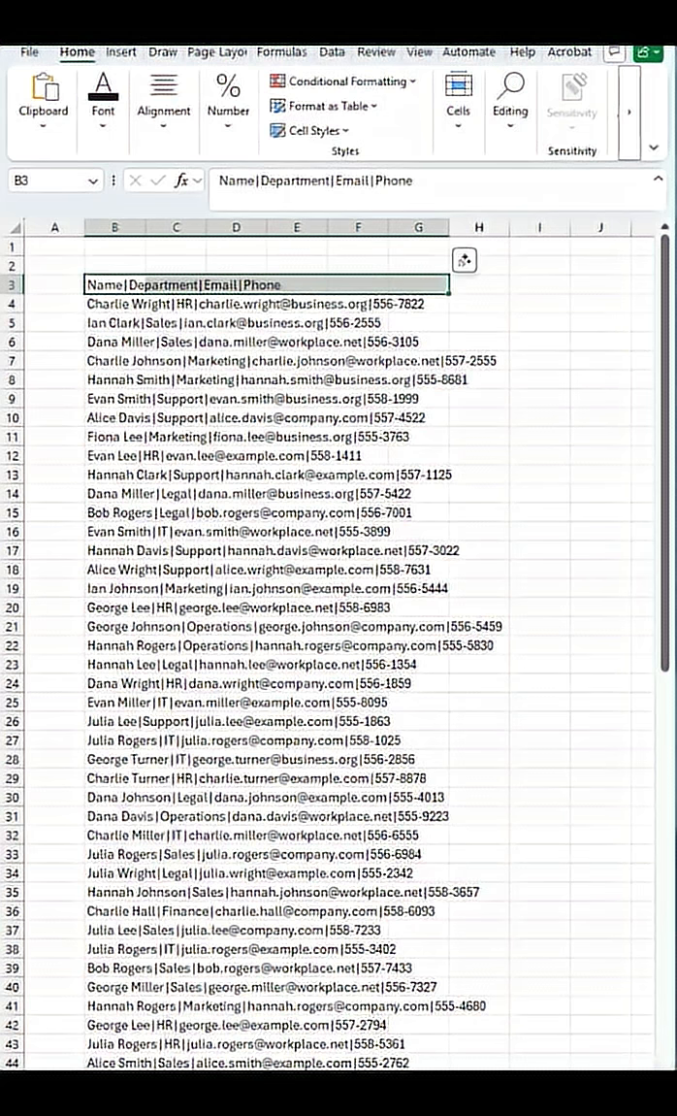
click(332, 52)
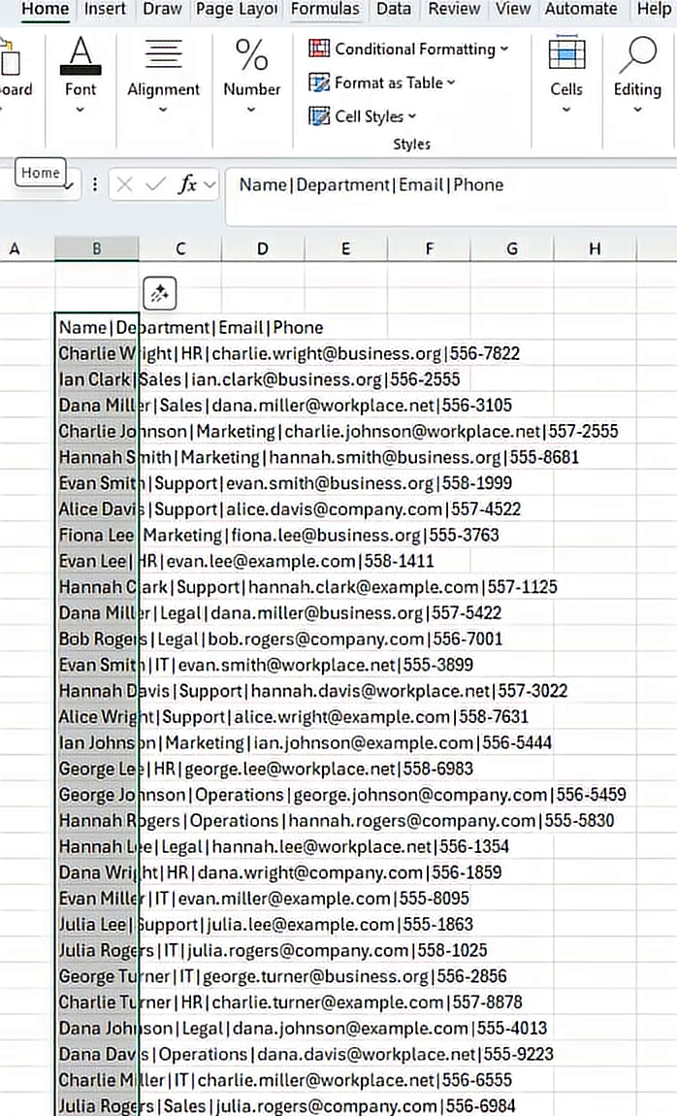
click(393, 10)
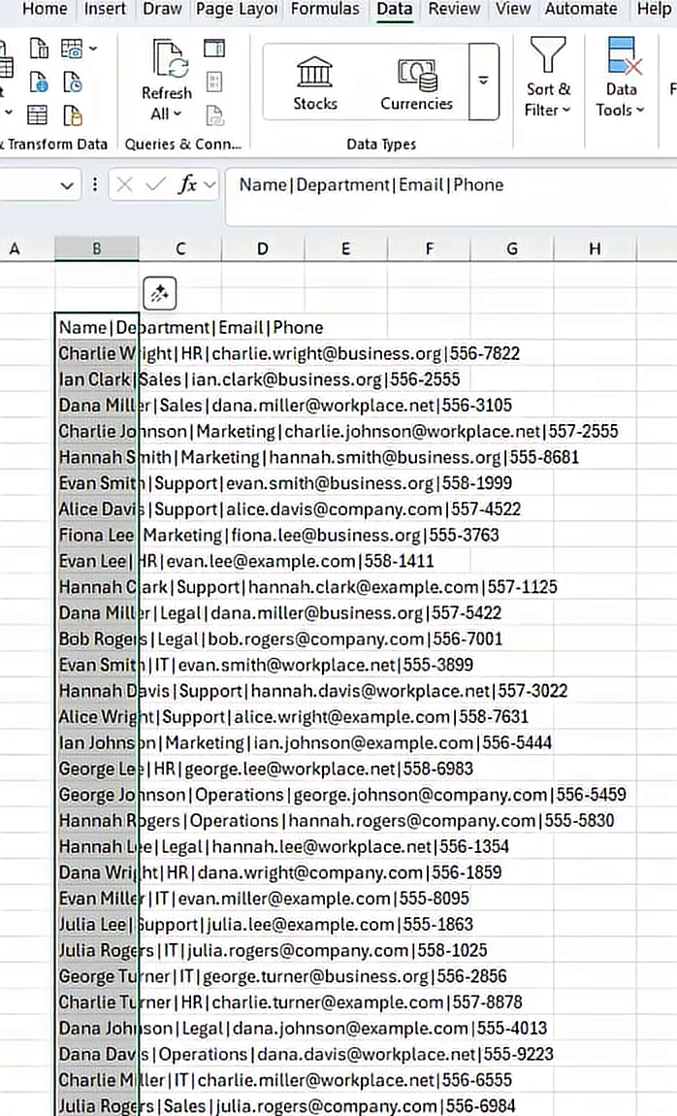
click(621, 80)
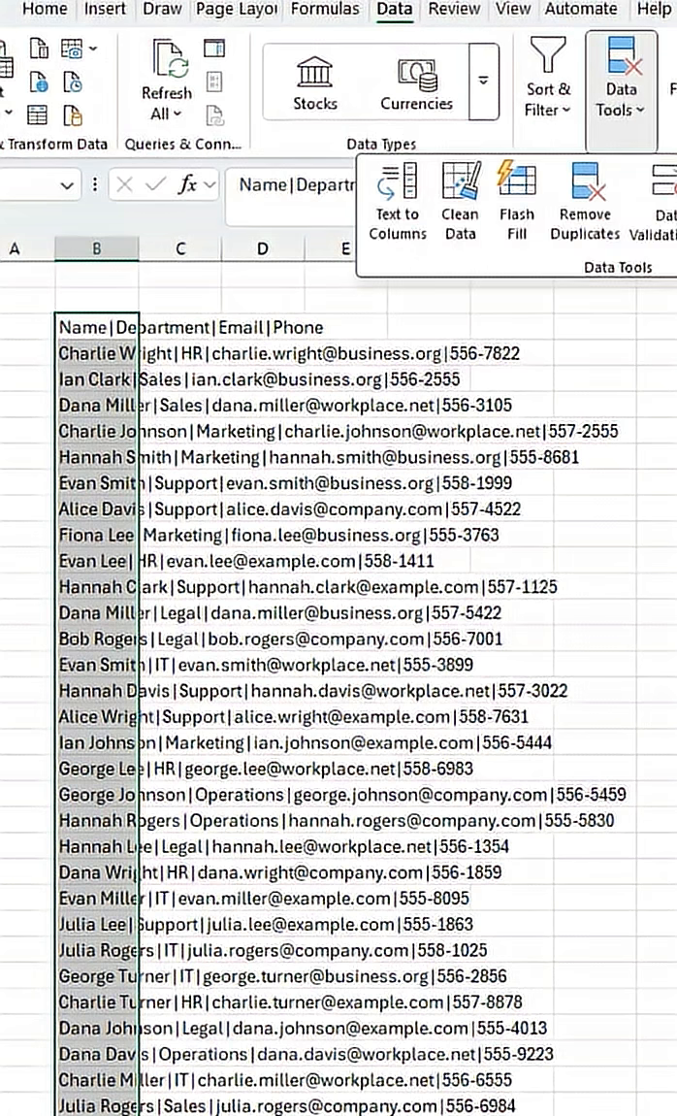
- Start Text to Columns with Delimited kept and advance to the delimiter step
click(397, 198)
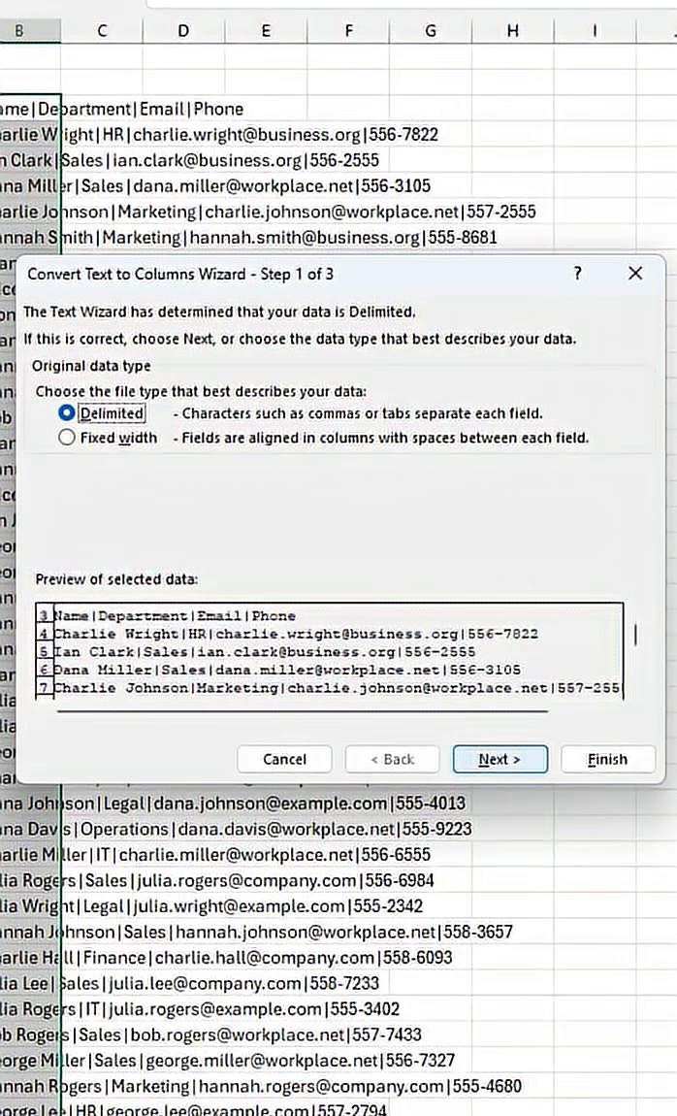
click(500, 759)
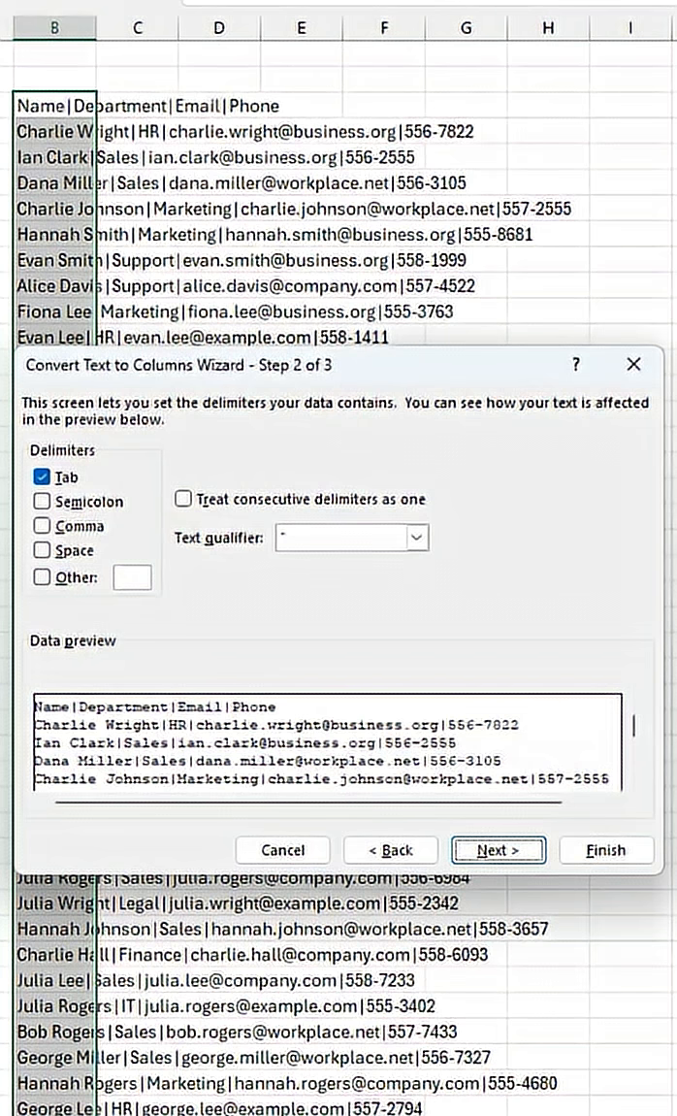
- Try Space and Semicolon as delimiters, then clear both
click(42, 550)
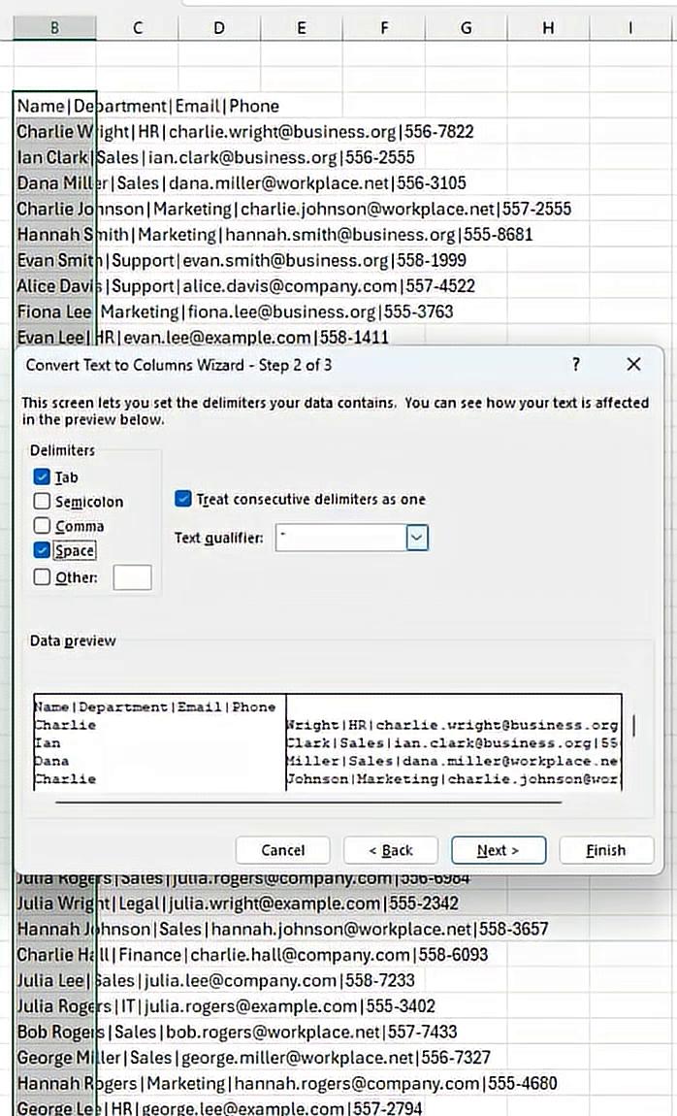
click(42, 550)
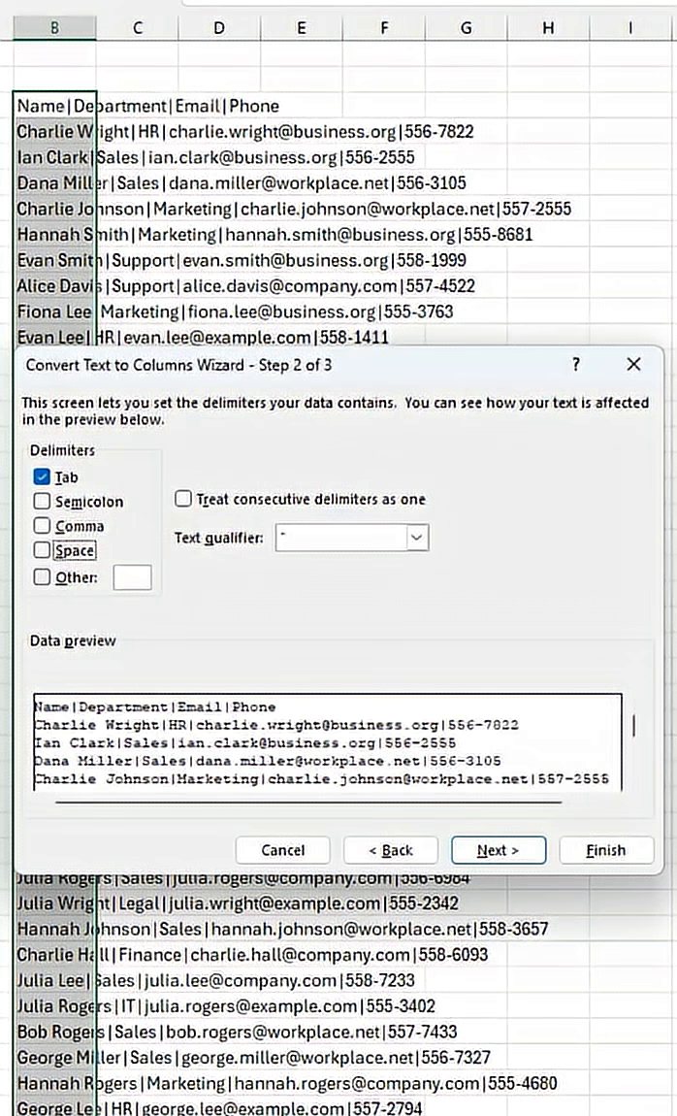
click(42, 501)
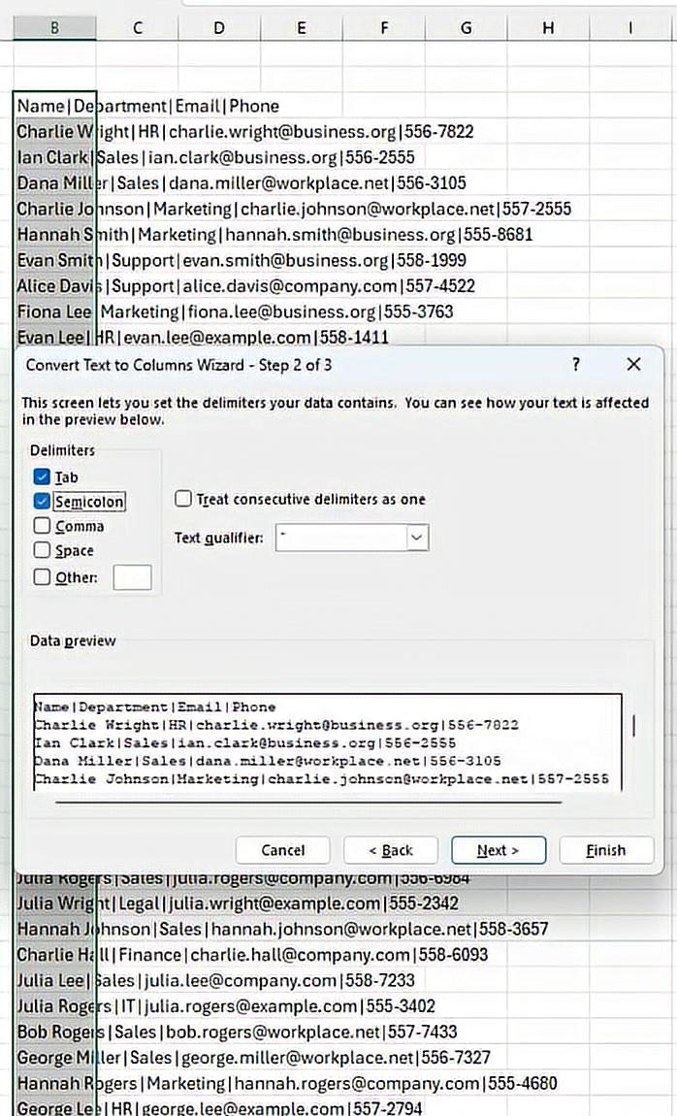
click(42, 500)
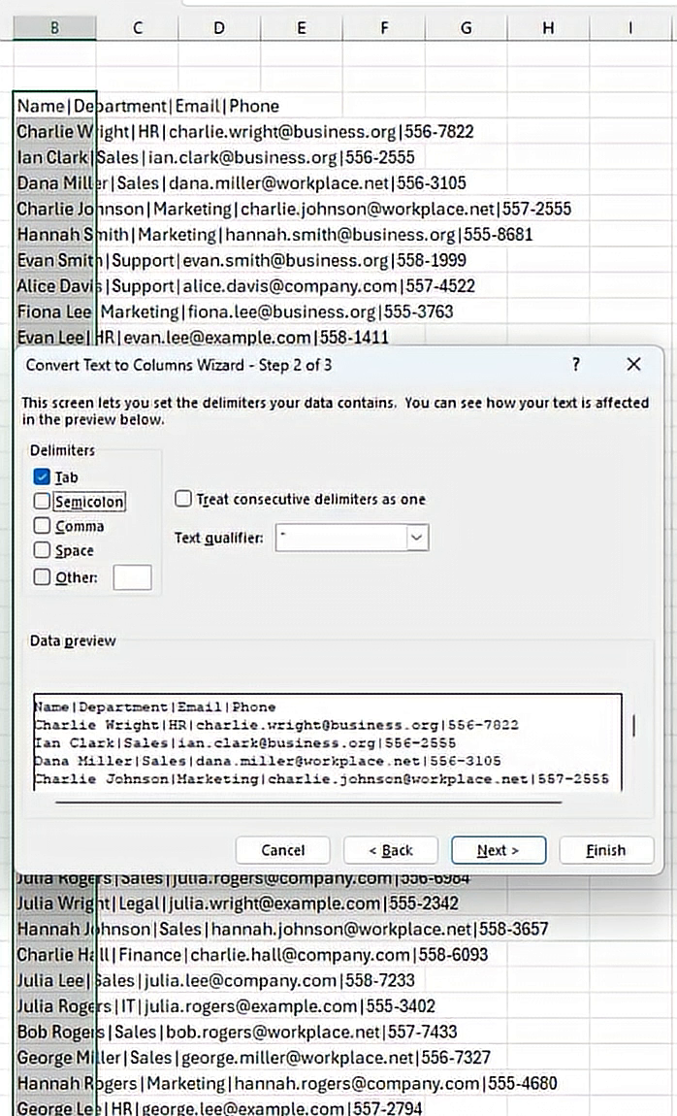
- Use Other with the pipe '|' as delimiter and advance to Step 3
click(42, 576)
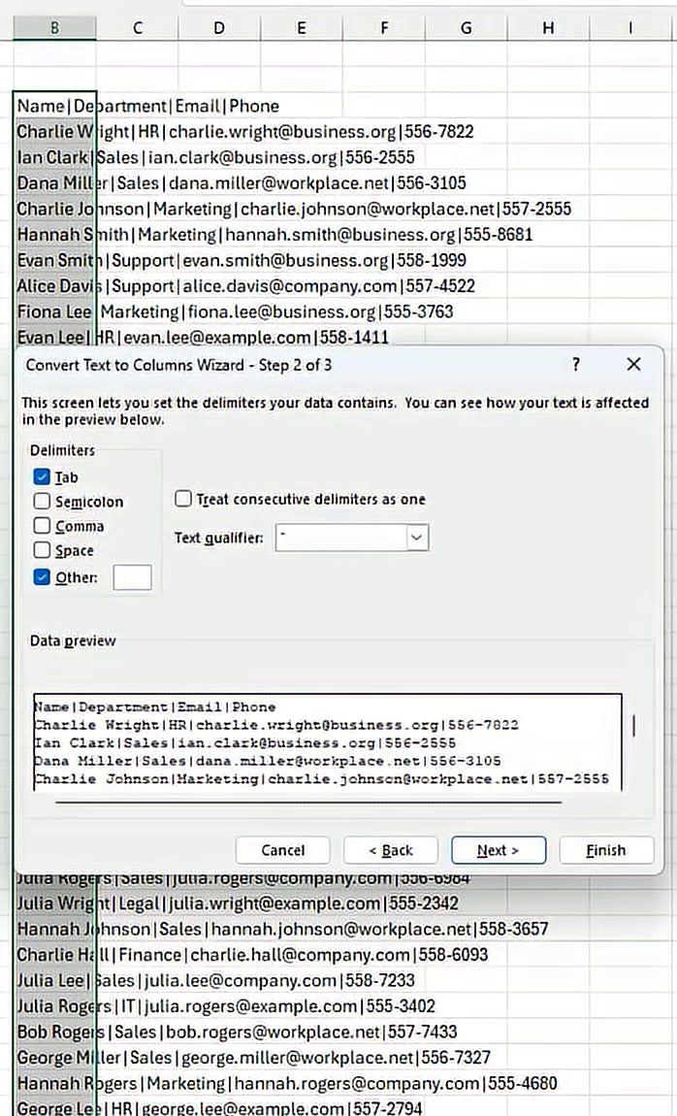
click(133, 577)
text(|)
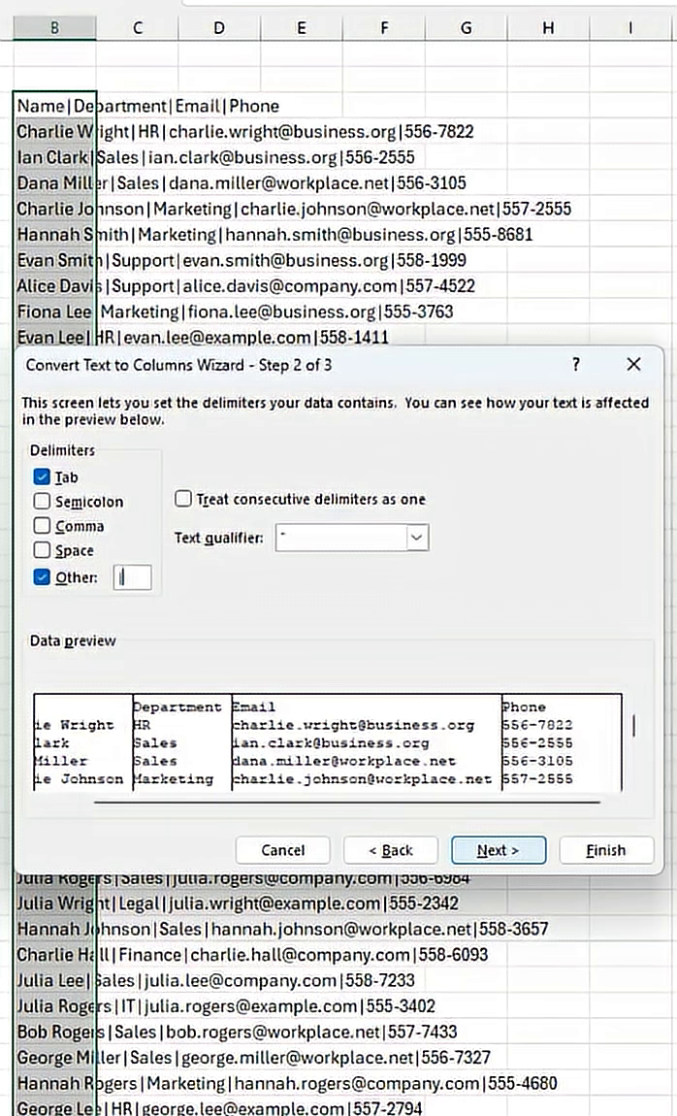
click(498, 848)
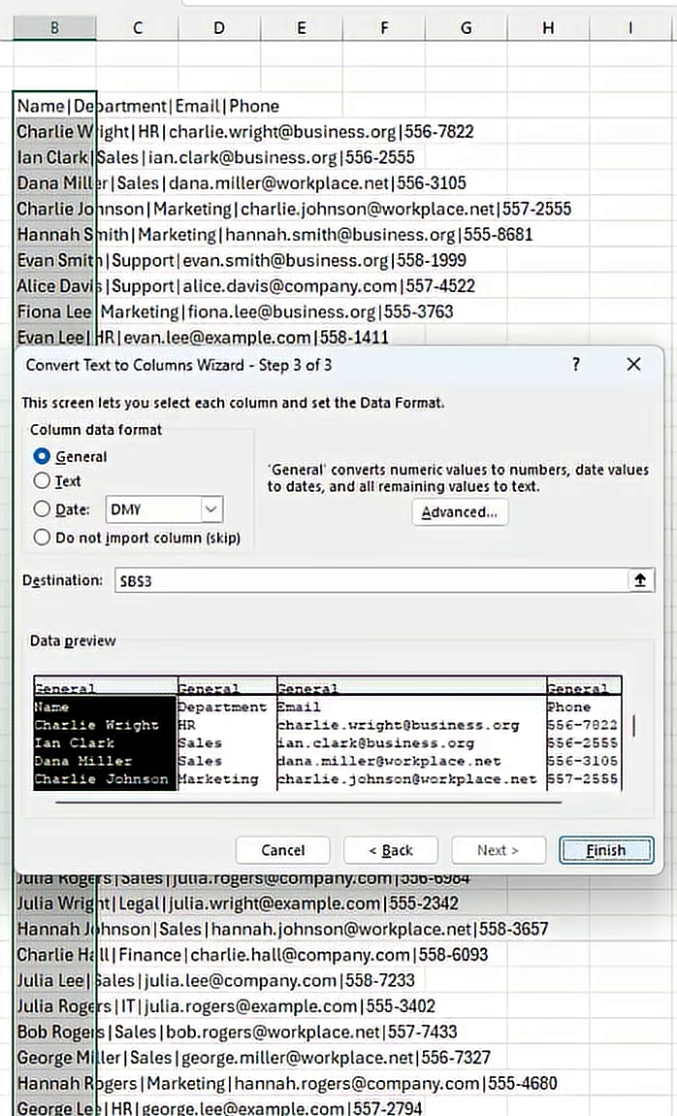
- Finish the wizard to split records into Name, Department, Email and Phone columns
click(605, 849)
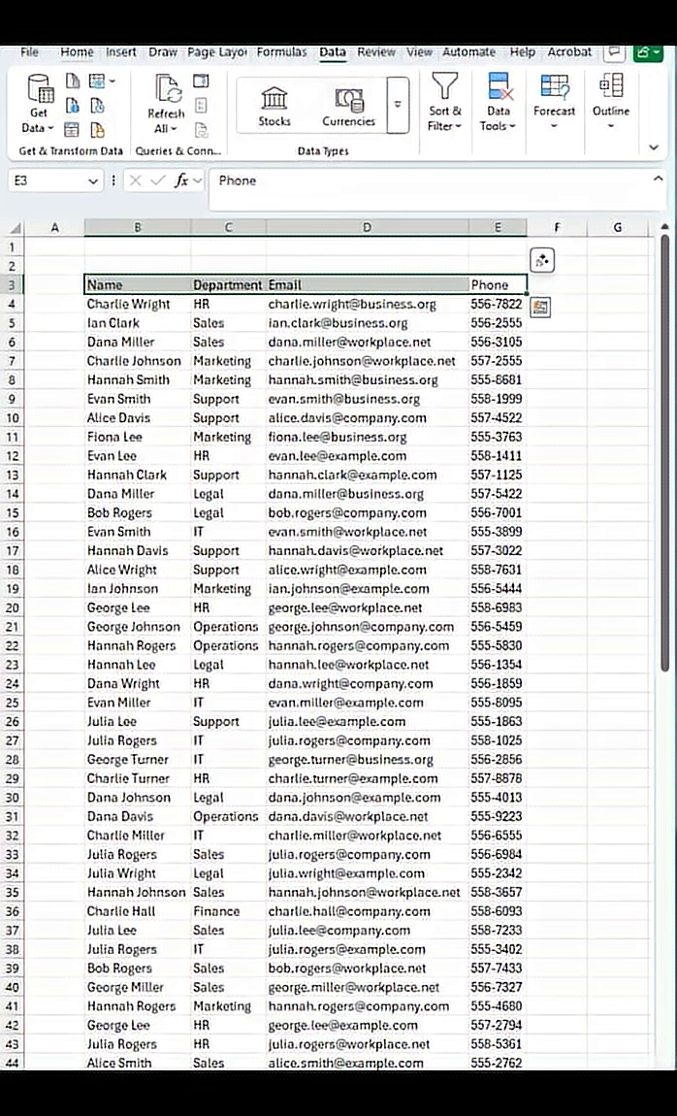
- Make the row 3 headers bold and underlined from the Home Font group
click(75, 52)
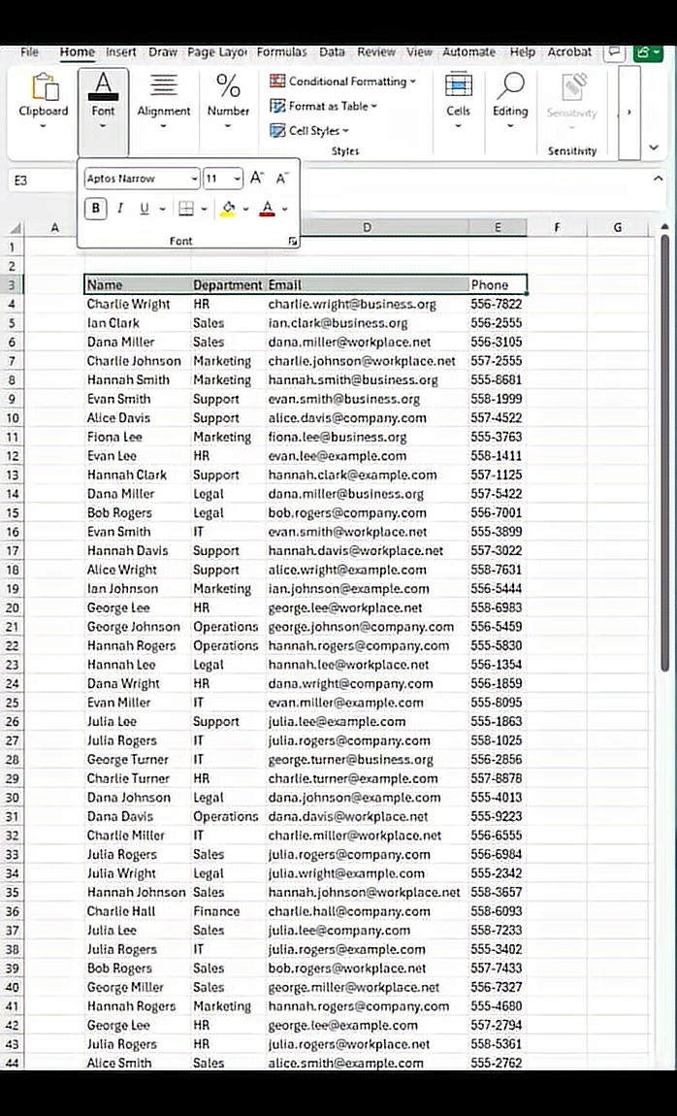
click(367, 304)
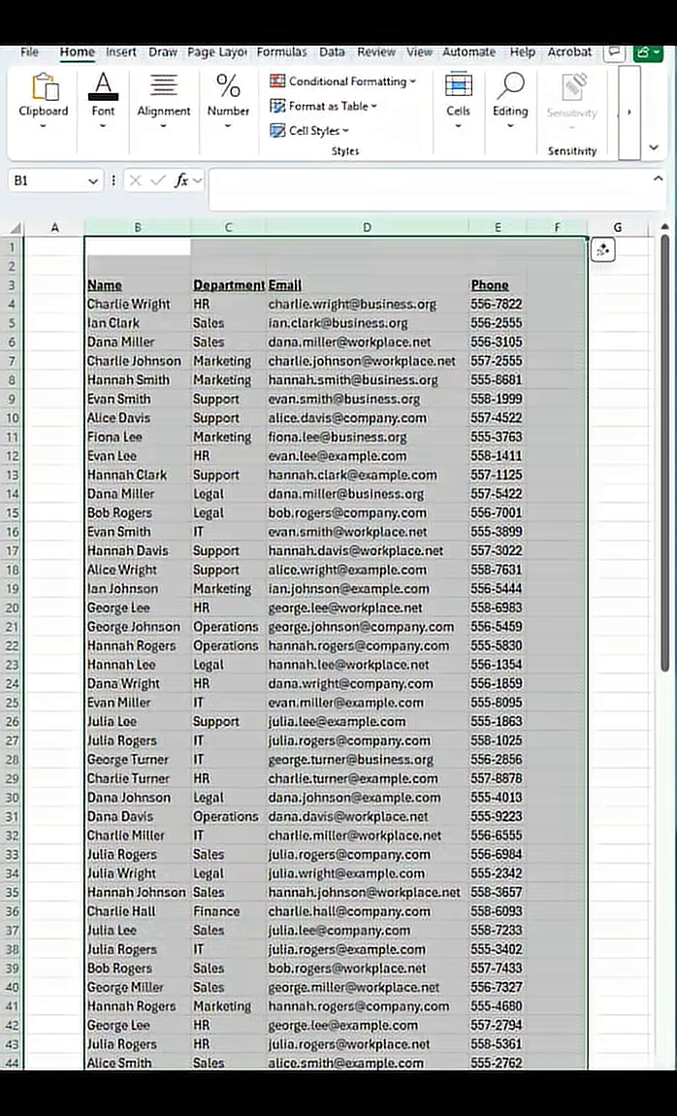
click(367, 303)
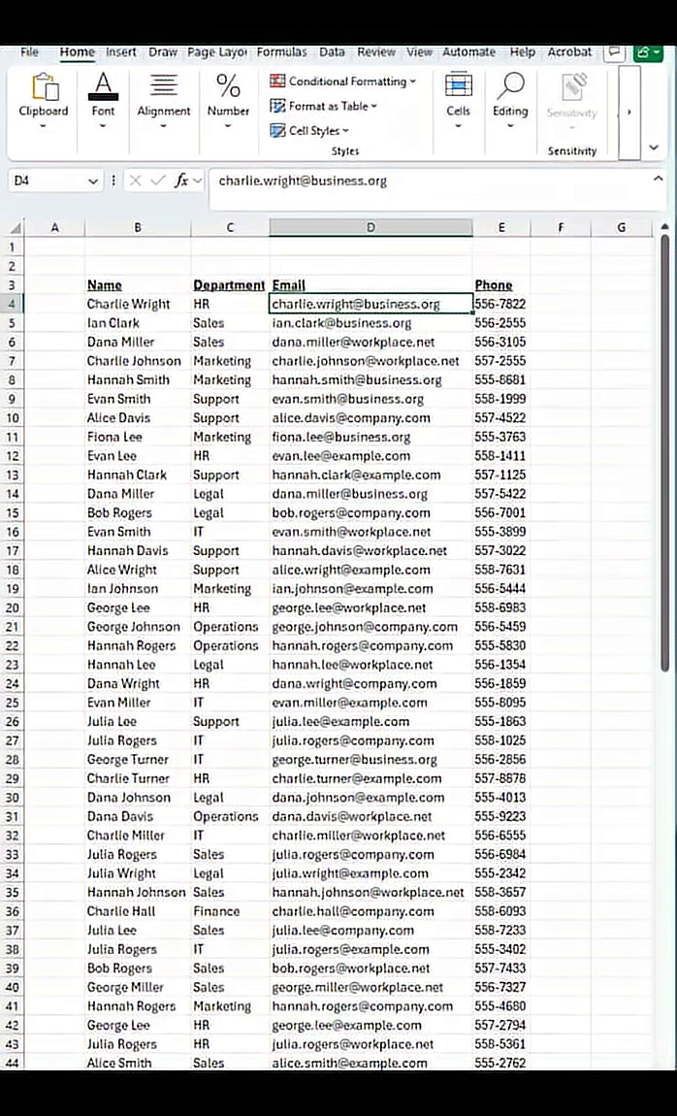